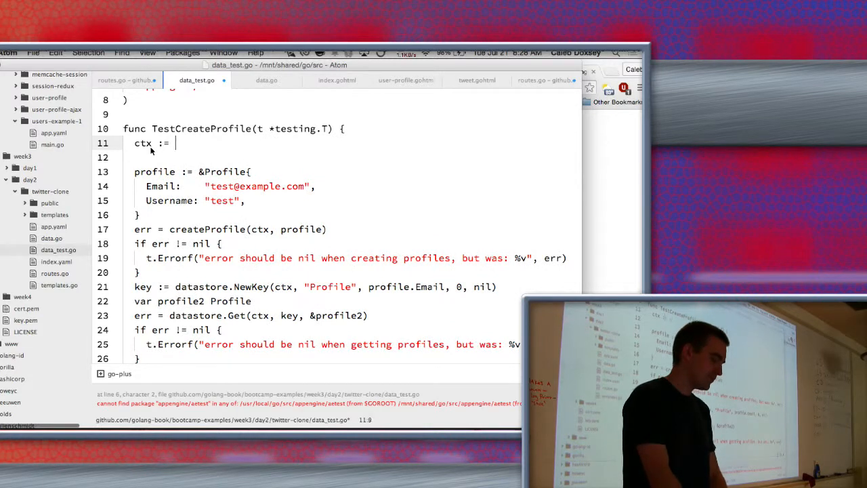
Step: Complete the first line of TestCreateProfile as ctx := context.Background()
text(context.Background()
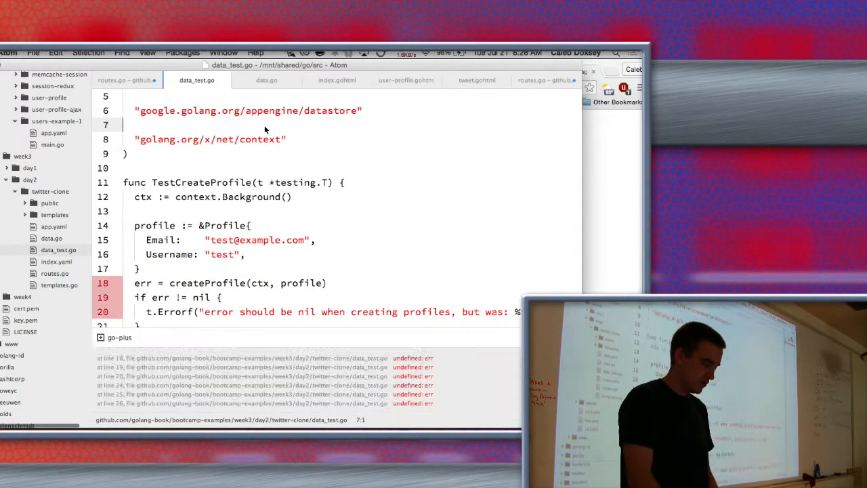
scroll(down, 3)
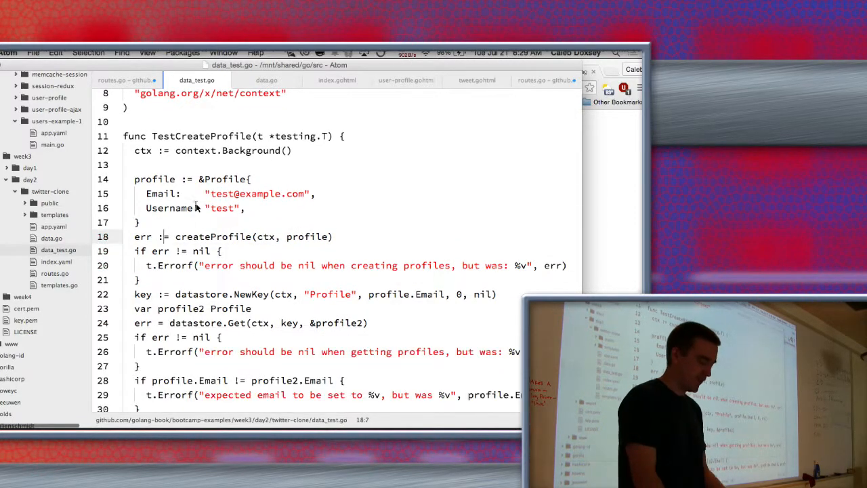
Step: Rerun goapp test in Terminal, still hitting the aetest.Context build errors
click(247, 150)
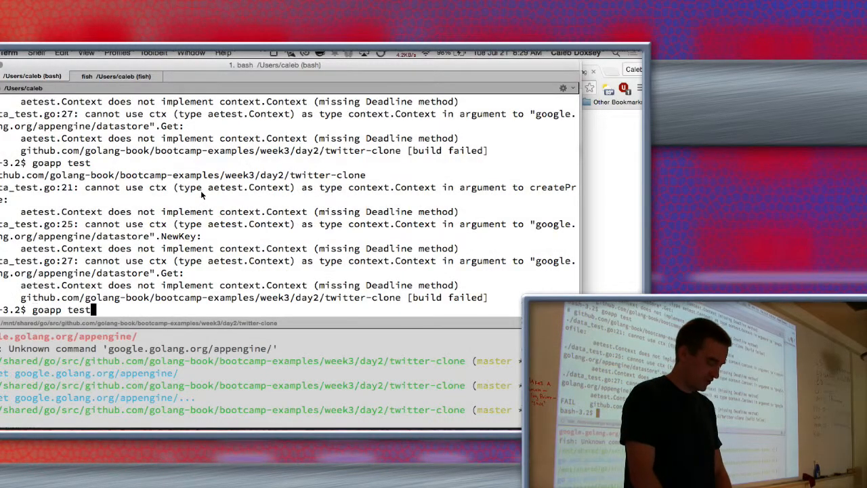
key(Return)
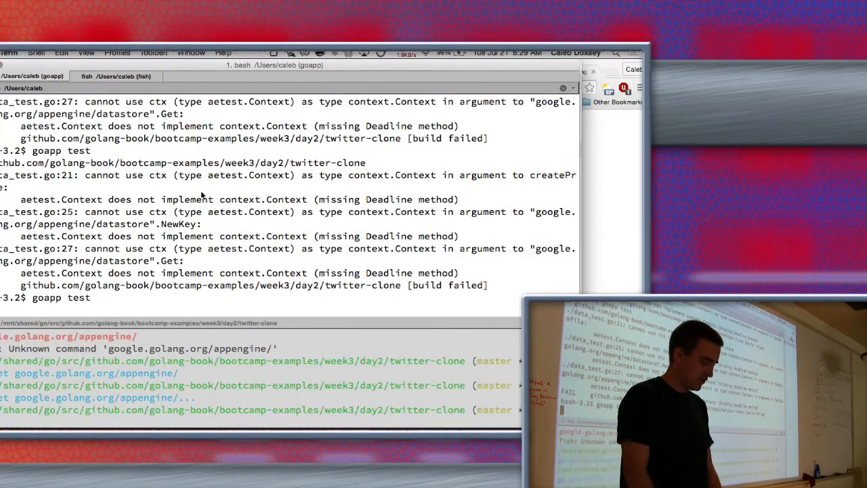